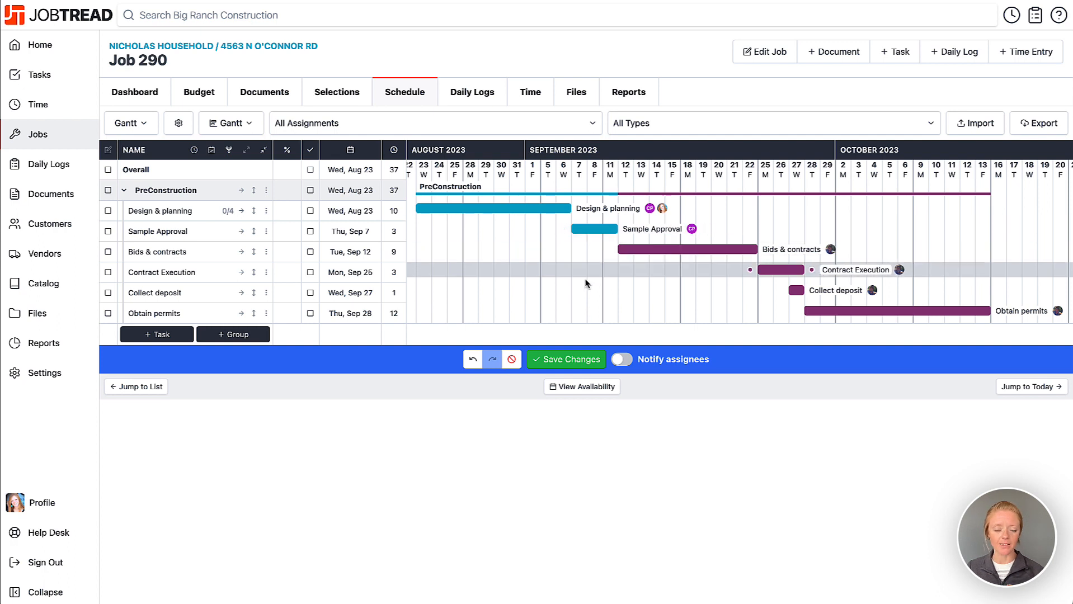
# Link Sample Approval after Design & planning, test it by shifting the bar, and save.
pyautogui.click(566, 359)
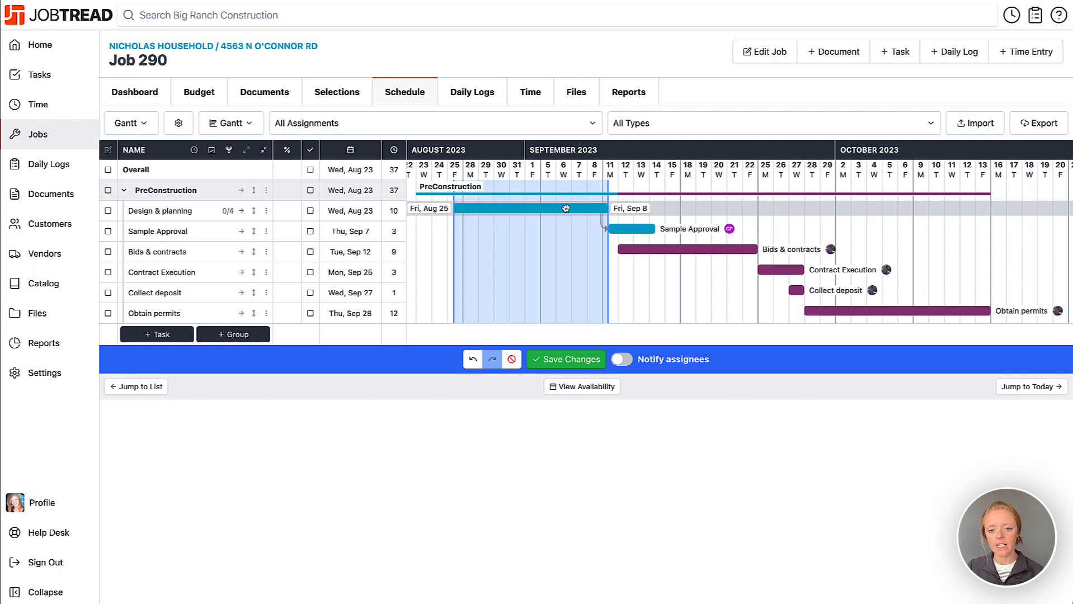
pyautogui.moveTo(564, 208); pyautogui.dragTo(582, 208)
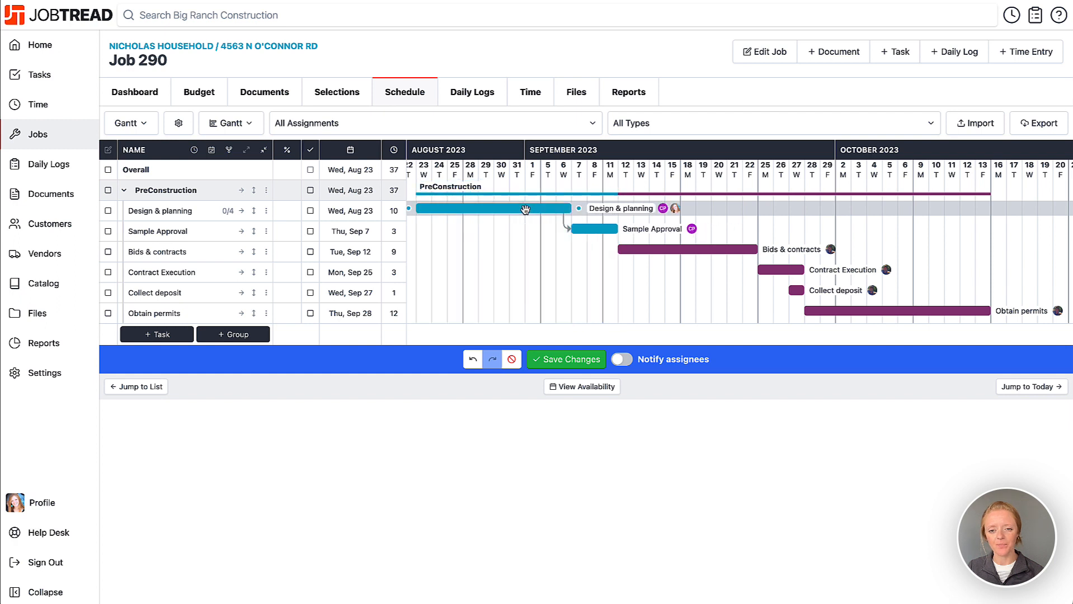
pyautogui.click(565, 359)
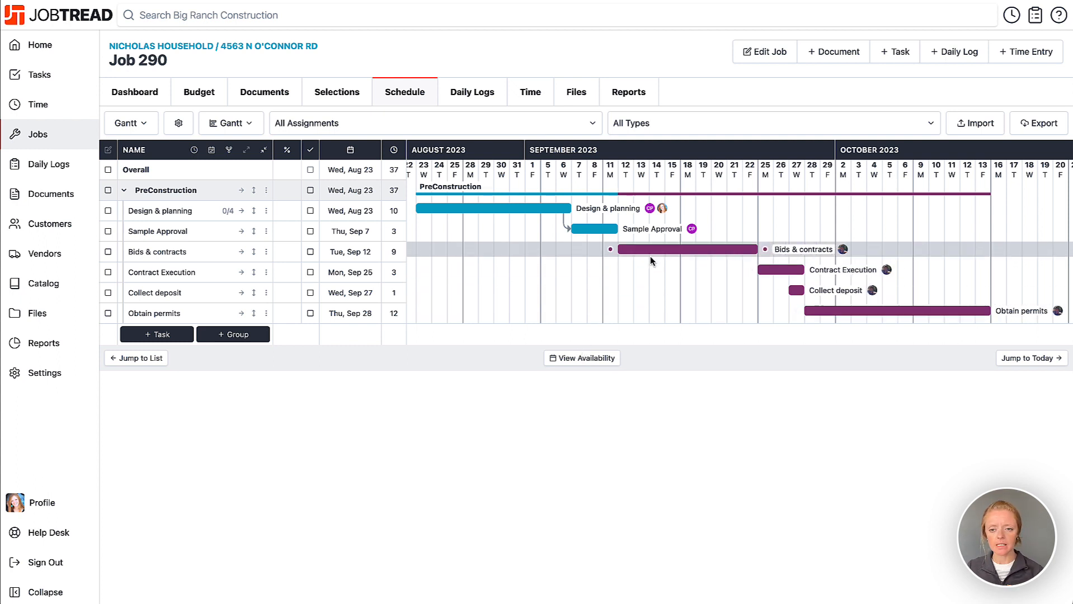
# Add Sample Approval as a before-dependency of Bids & contracts in Update Task.
pyautogui.click(684, 249)
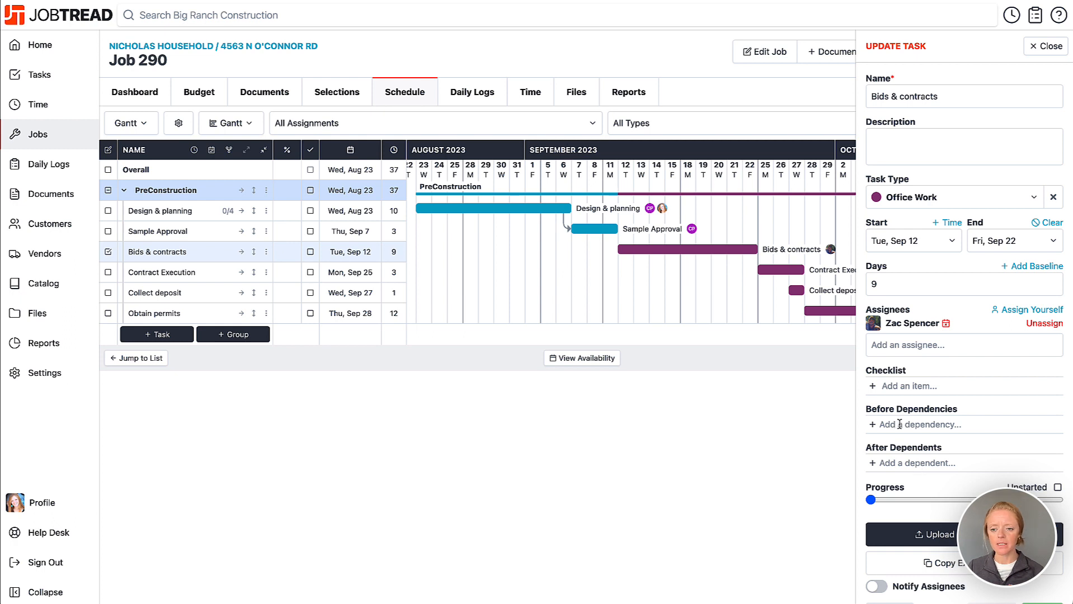
pyautogui.moveTo(920, 424)
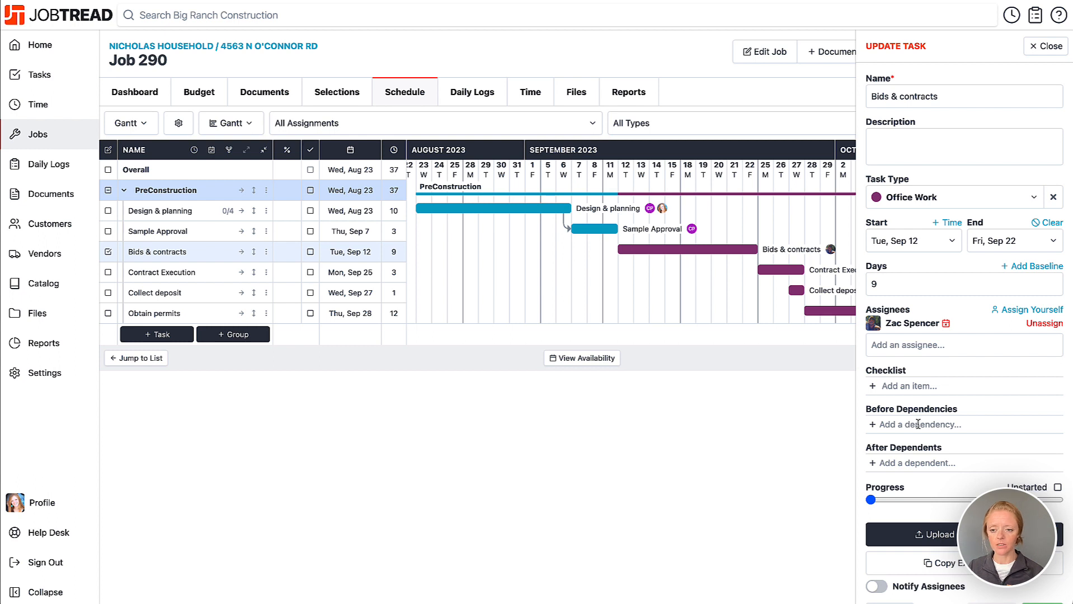
pyautogui.click(920, 424)
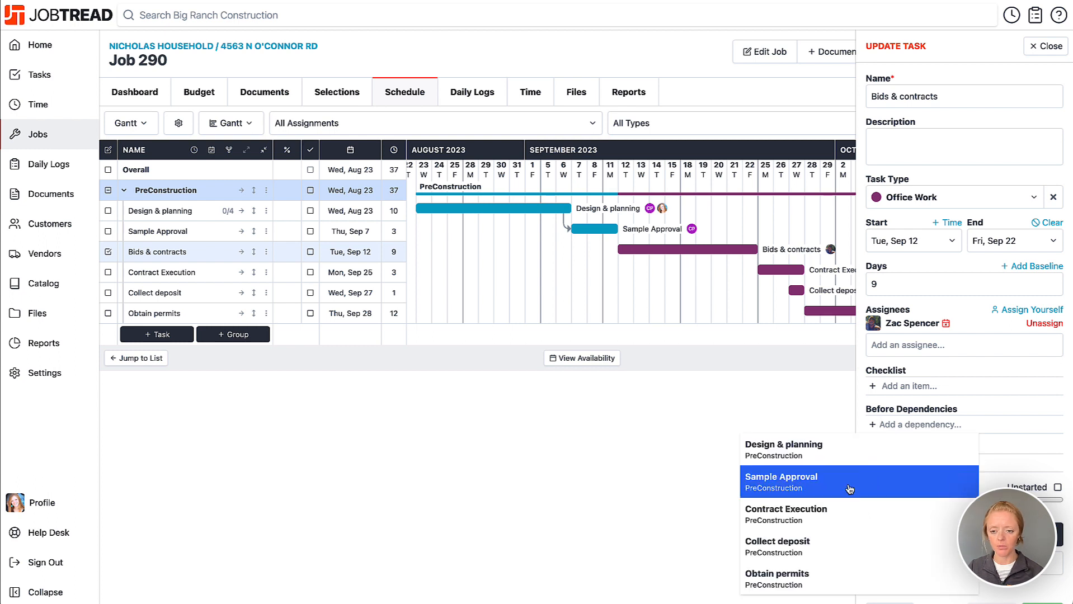
pyautogui.click(781, 477)
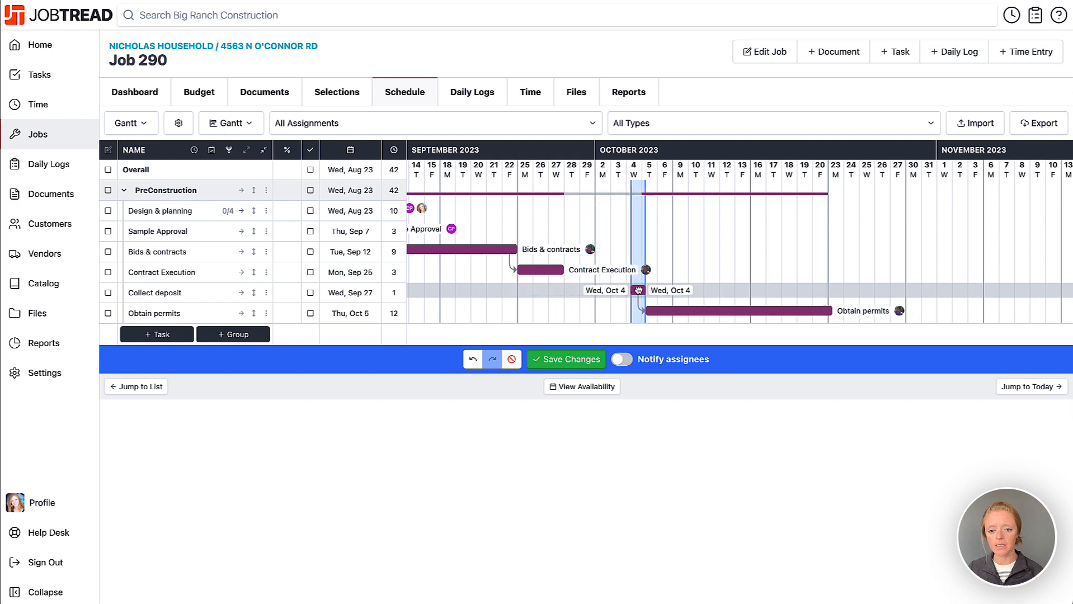
# Draw a dependency link from Collect deposit to Obtain permits on the Gantt chart.
pyautogui.moveTo(638, 291); pyautogui.dragTo(668, 290)
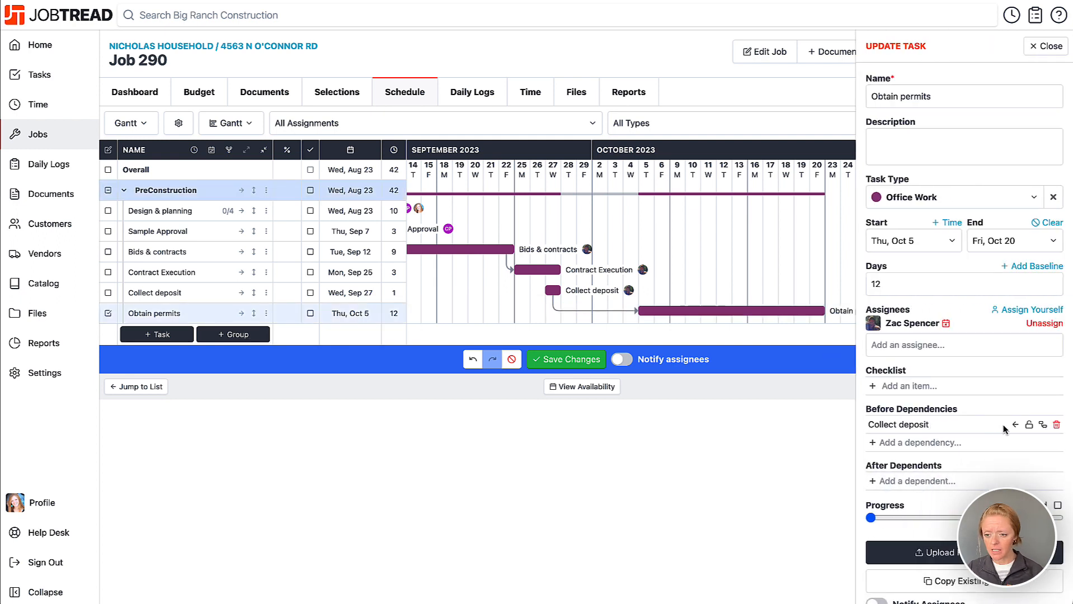
pyautogui.moveTo(1028, 425)
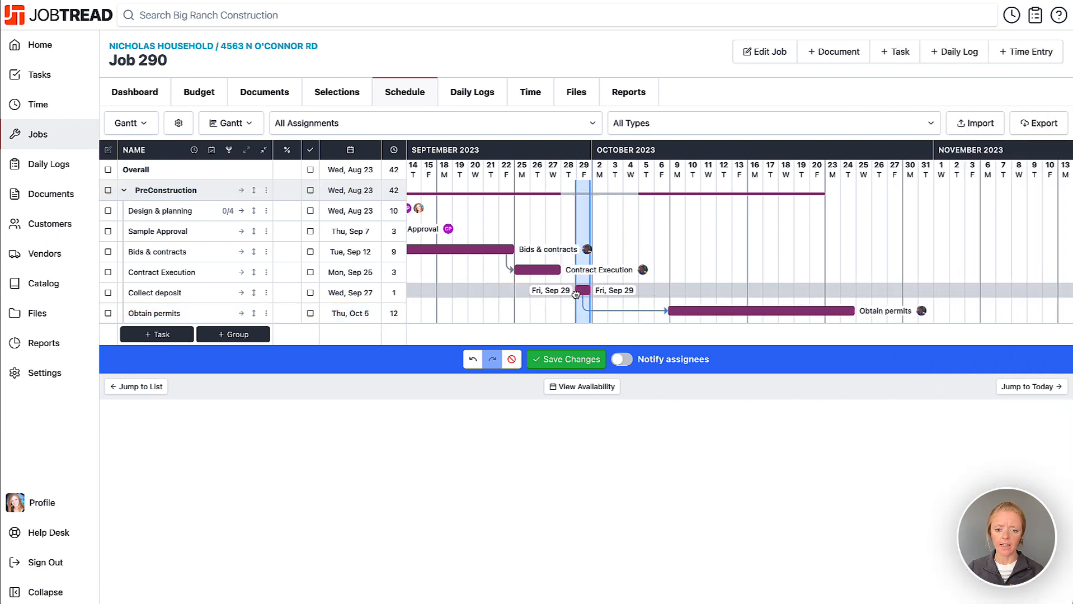
# Drag Collect deposit to test the locked lag, then save the schedule.
pyautogui.moveTo(575, 290); pyautogui.dragTo(567, 290)
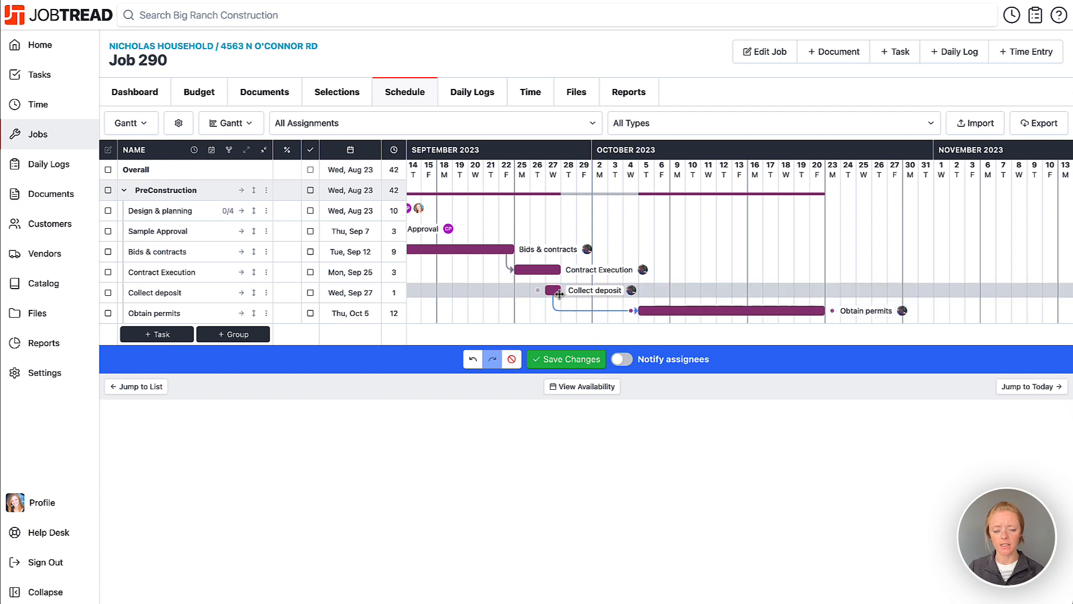
pyautogui.click(566, 359)
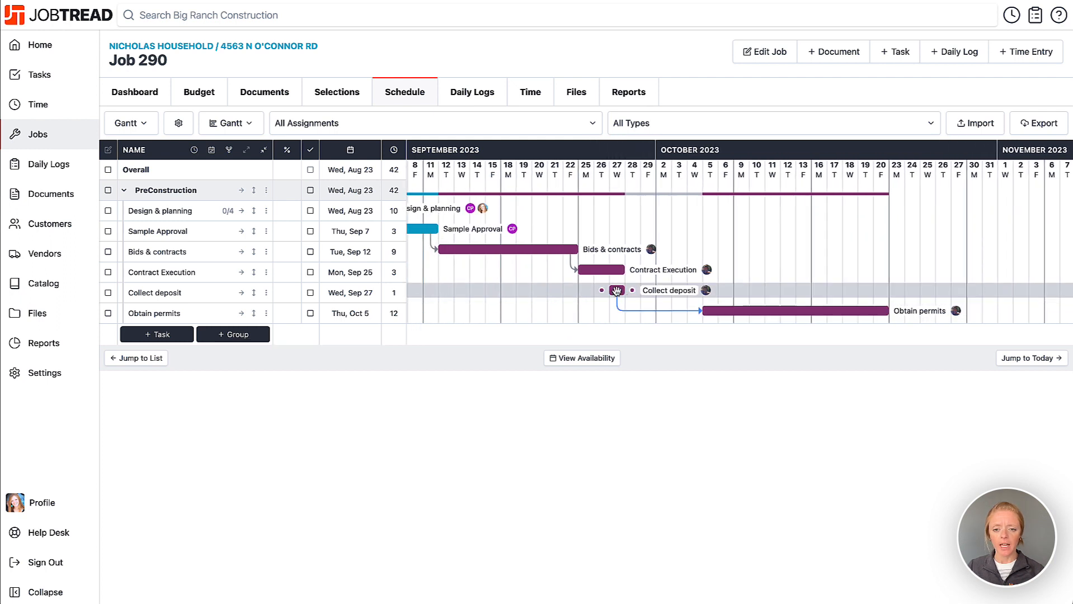
# Shift Collect deposit a day with Obtain permits following, then reopen its task details.
pyautogui.click(616, 291)
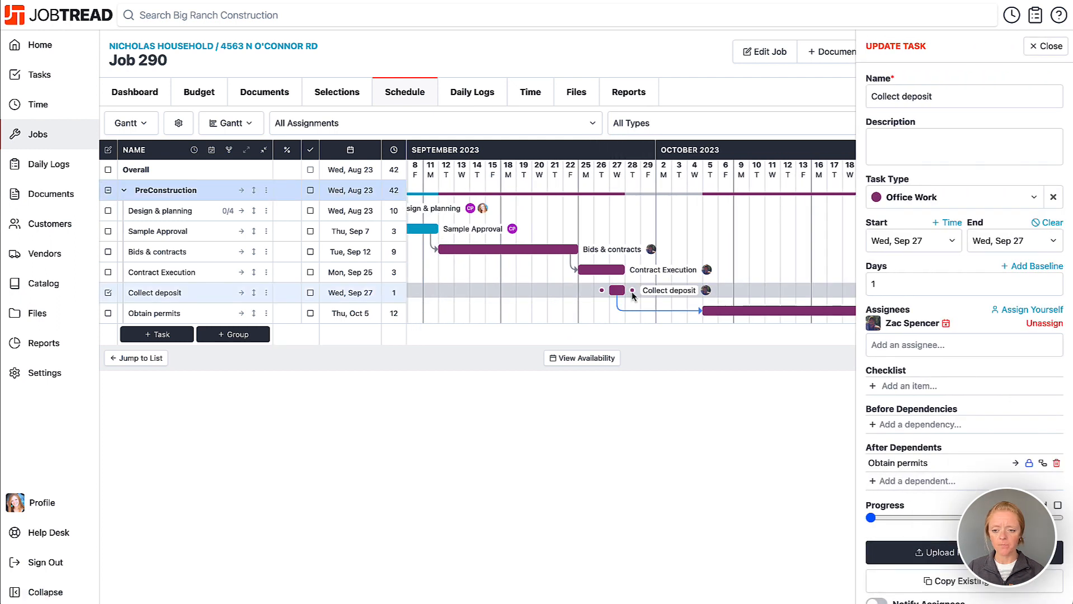
pyautogui.click(1046, 46)
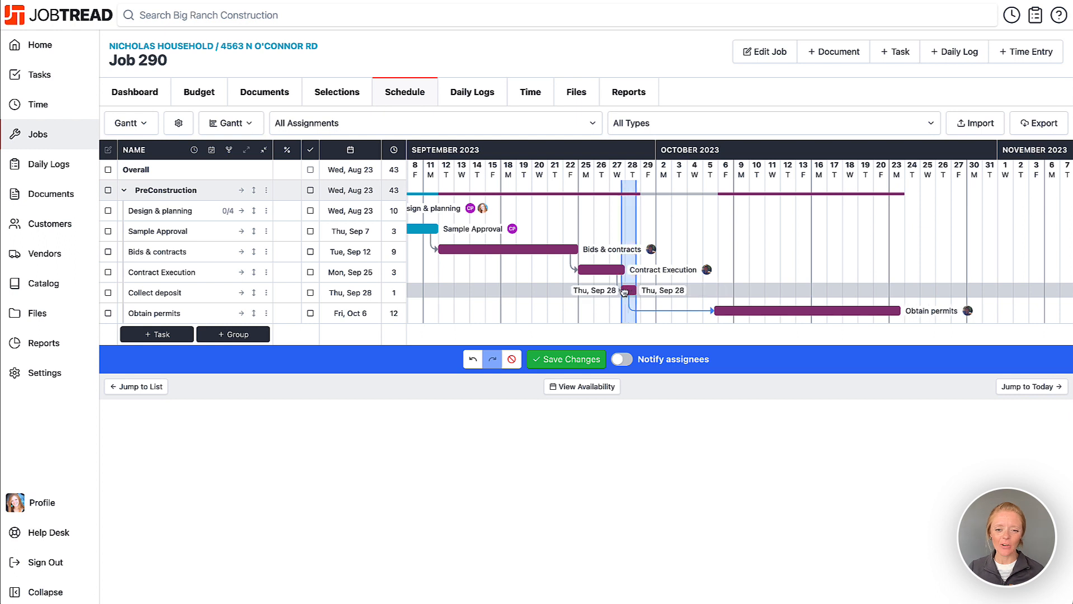
pyautogui.moveTo(619, 290); pyautogui.dragTo(606, 290)
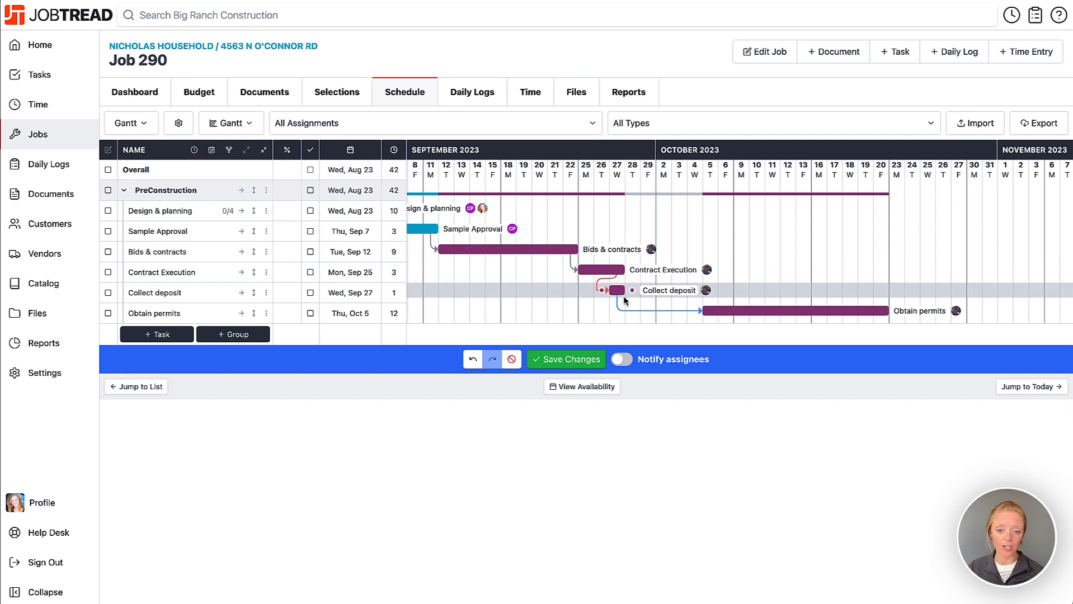
pyautogui.click(614, 291)
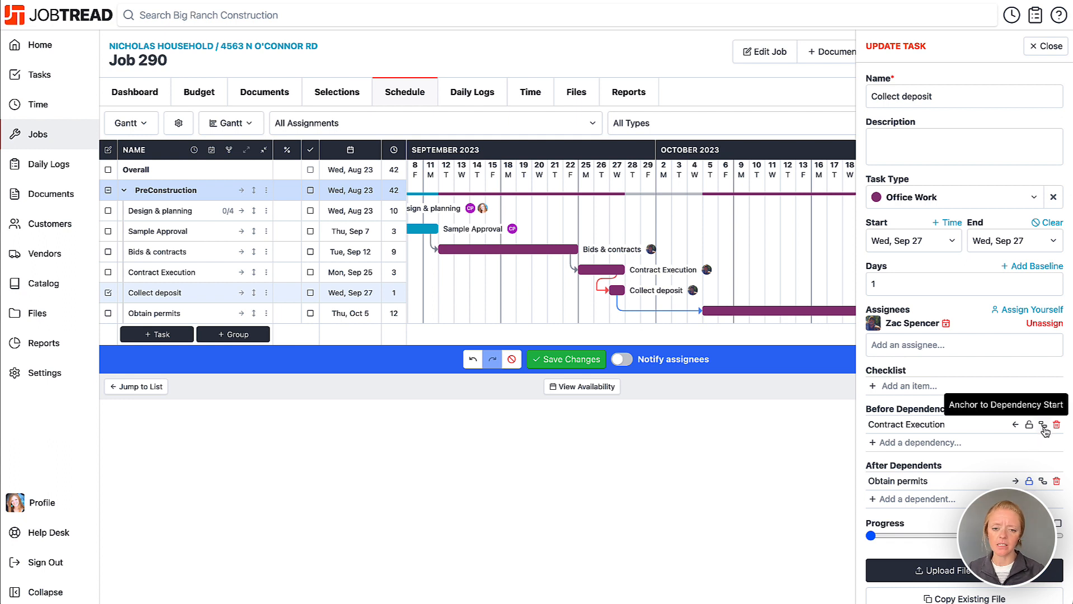
# Anchor Collect deposit's Contract Execution dependency to the task start, then drag the bar on the chart.
pyautogui.click(1043, 425)
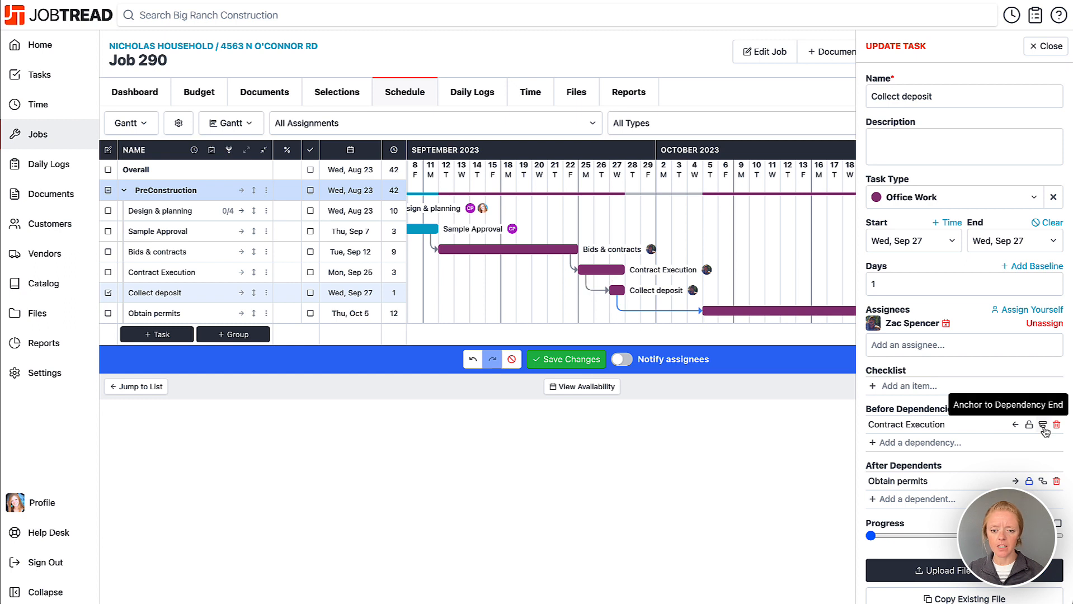
pyautogui.moveTo(662, 342)
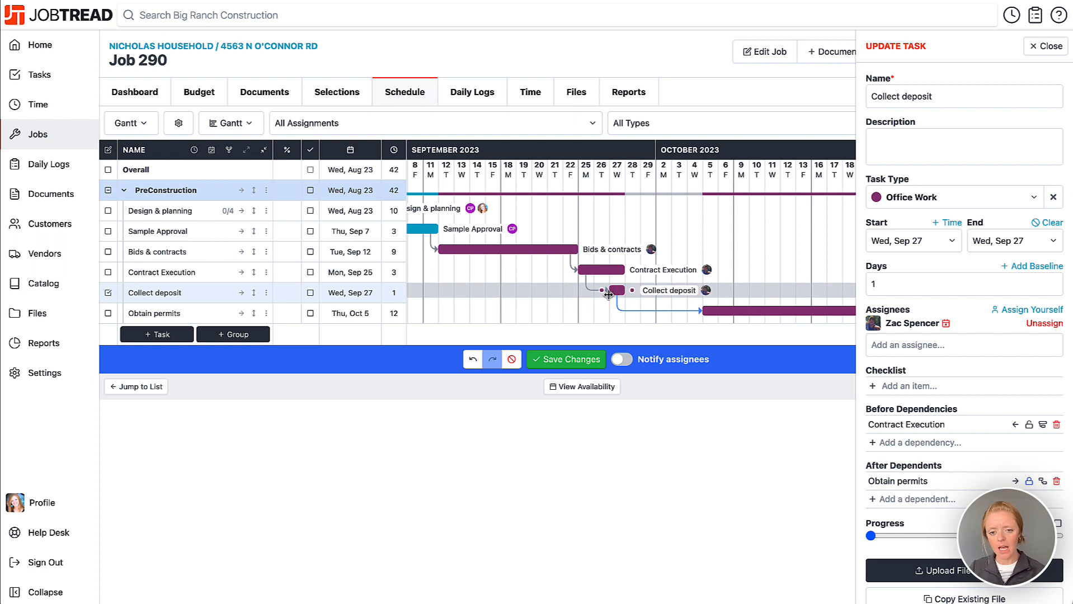
pyautogui.moveTo(611, 290); pyautogui.dragTo(599, 270)
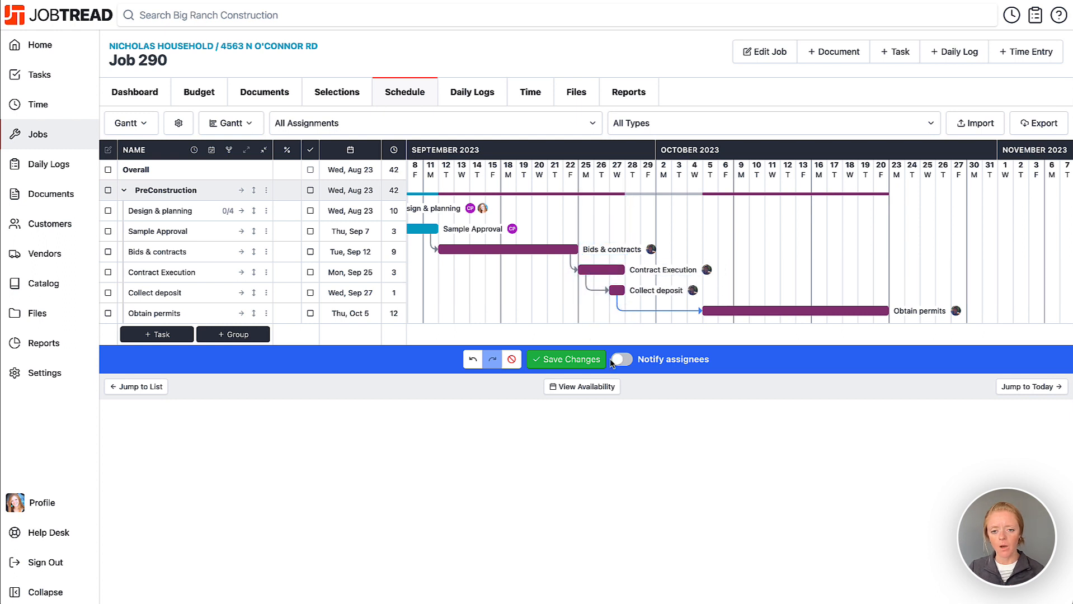
pyautogui.moveTo(591, 295)
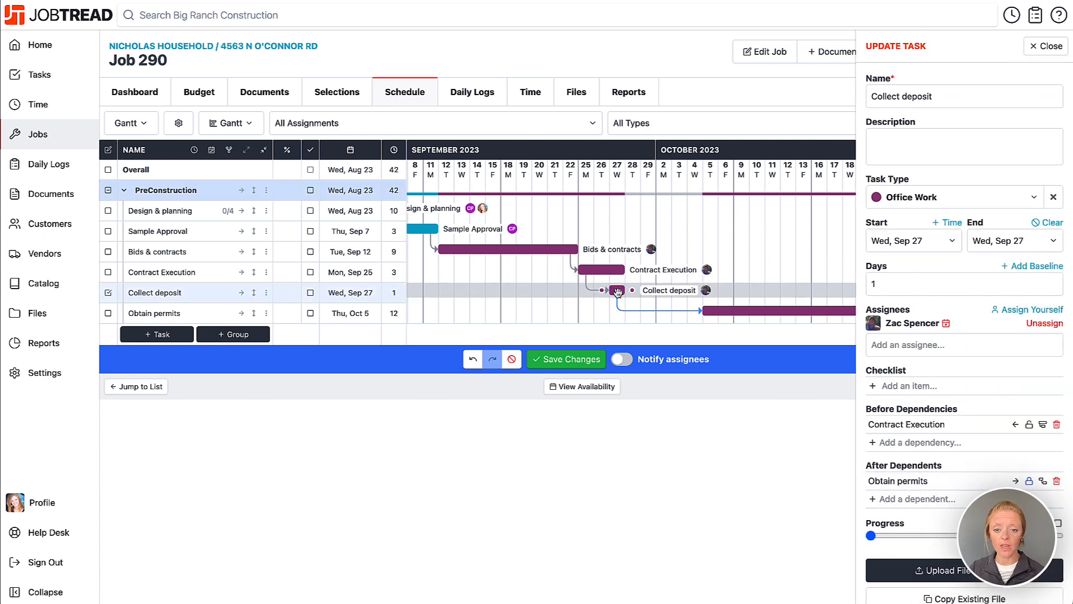
pyautogui.moveTo(1029, 424)
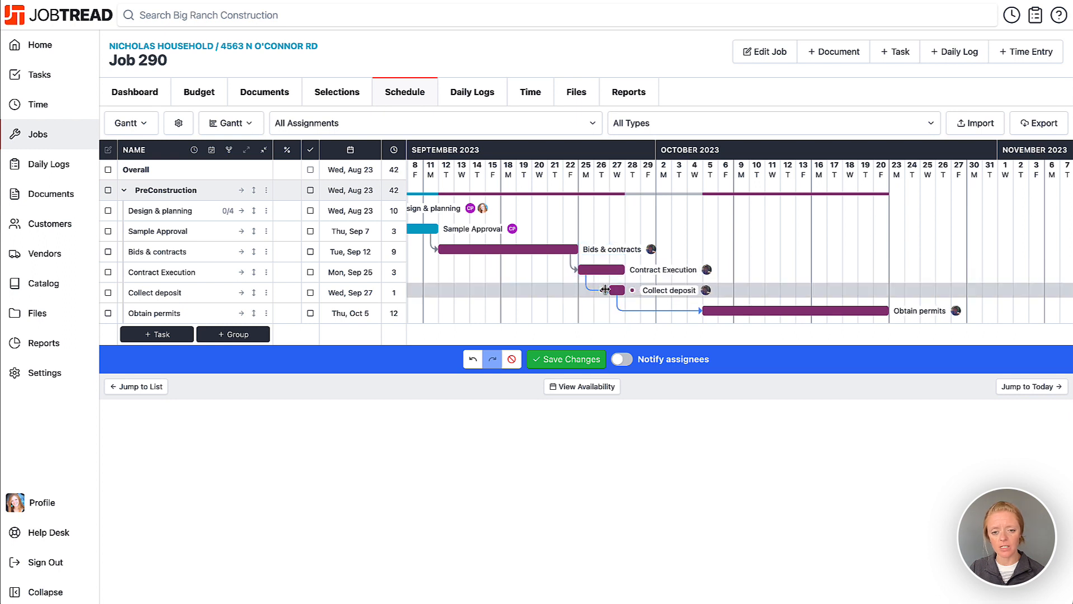
# Save the Job 290 schedule changes.
pyautogui.click(566, 359)
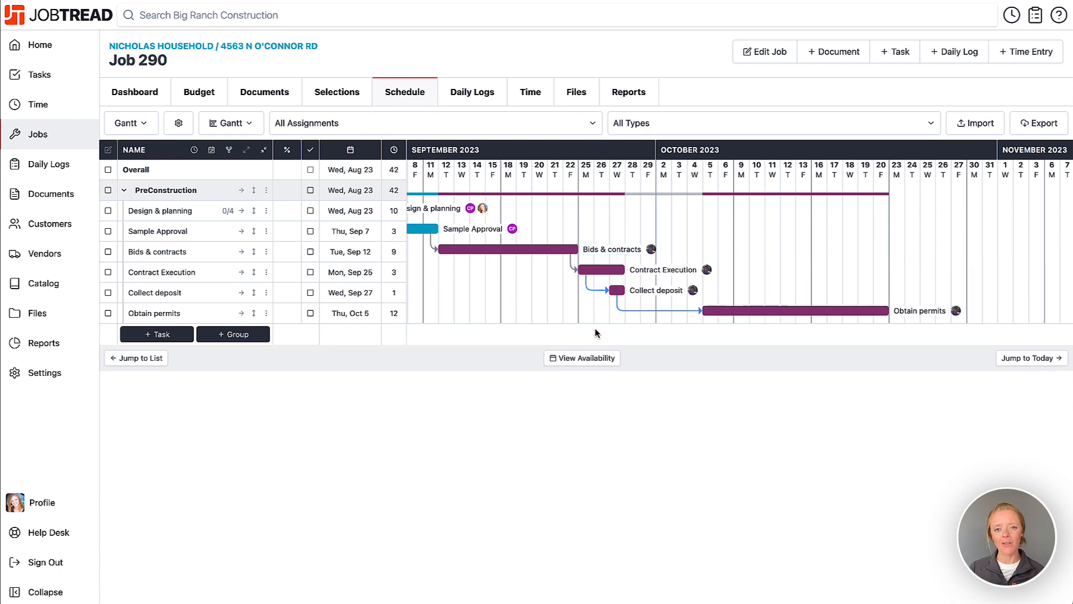